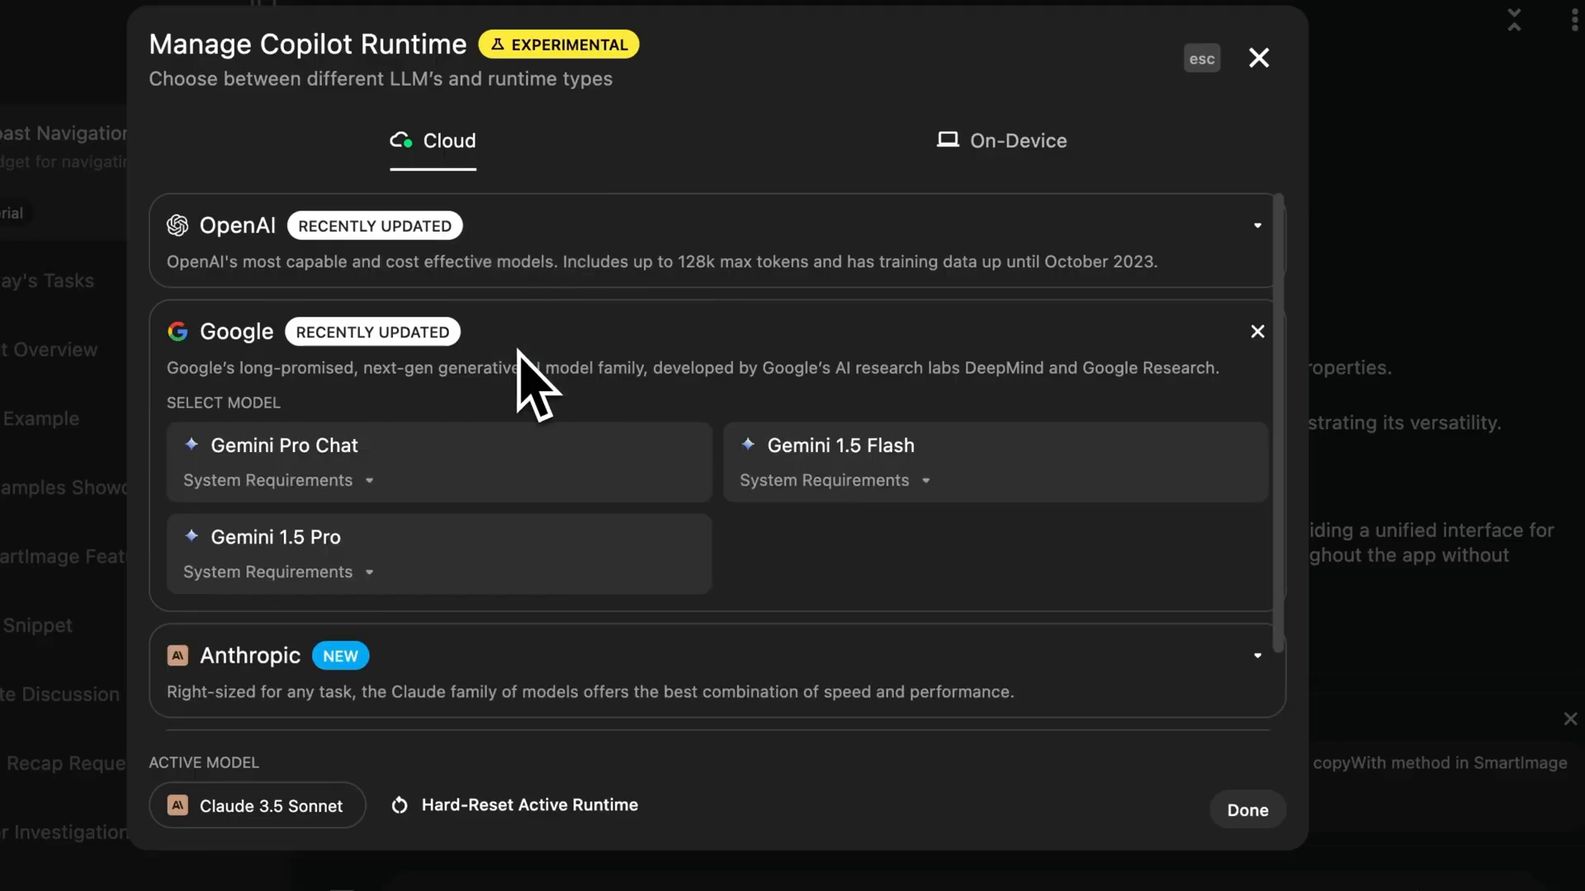
Step: Expand the PaLM 2 choices under Cloud, then view the On-Device model families
{"action": "left_click", "coordinate": [248, 656]}
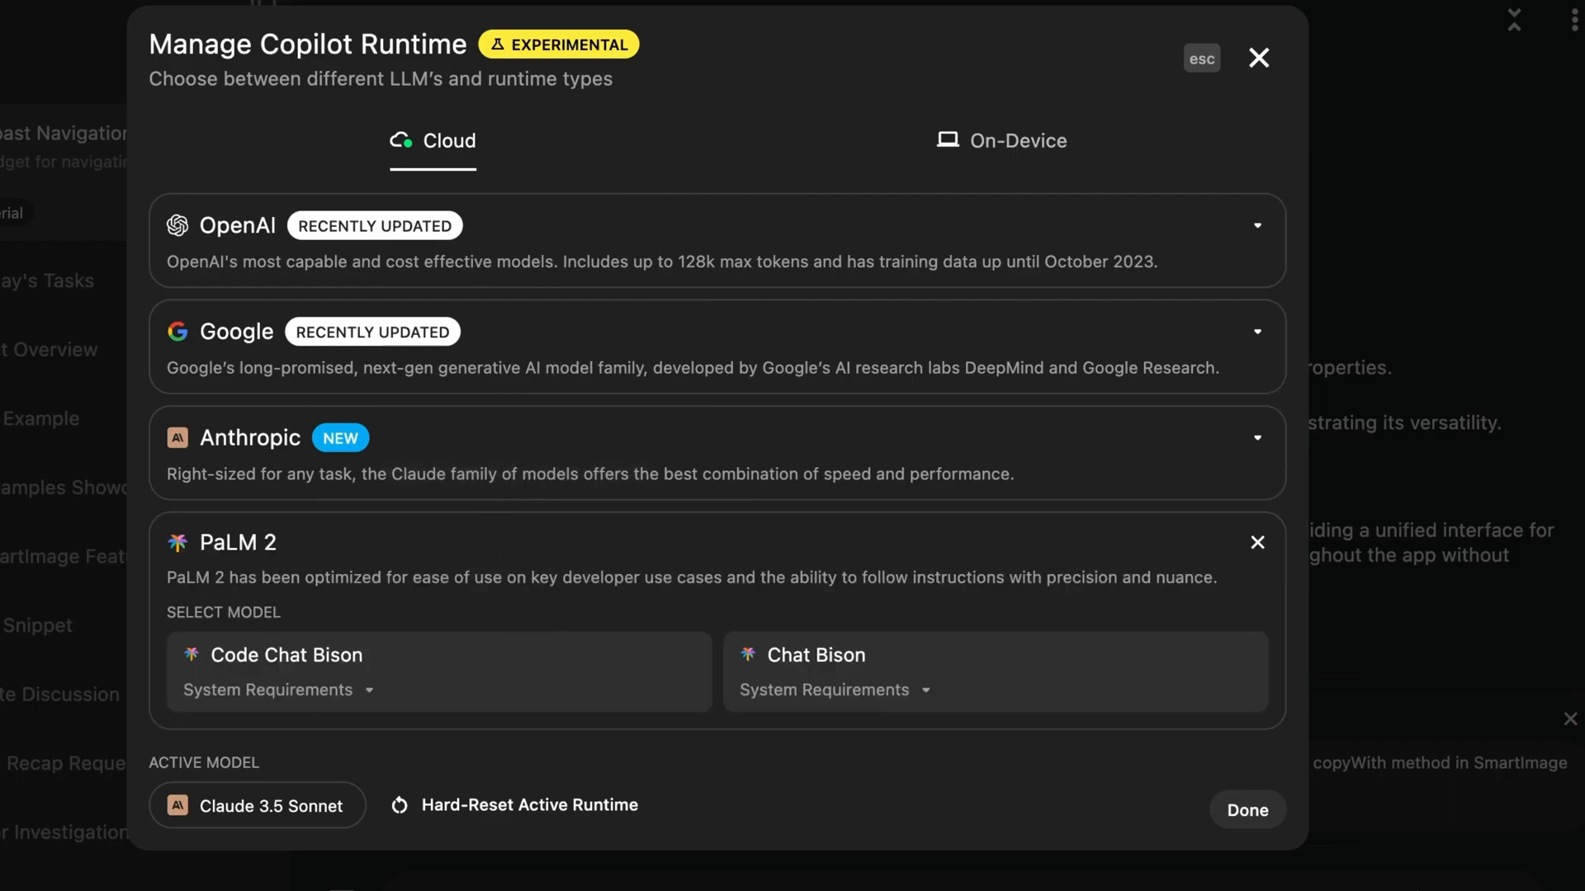
{"action": "left_click", "coordinate": [1001, 140]}
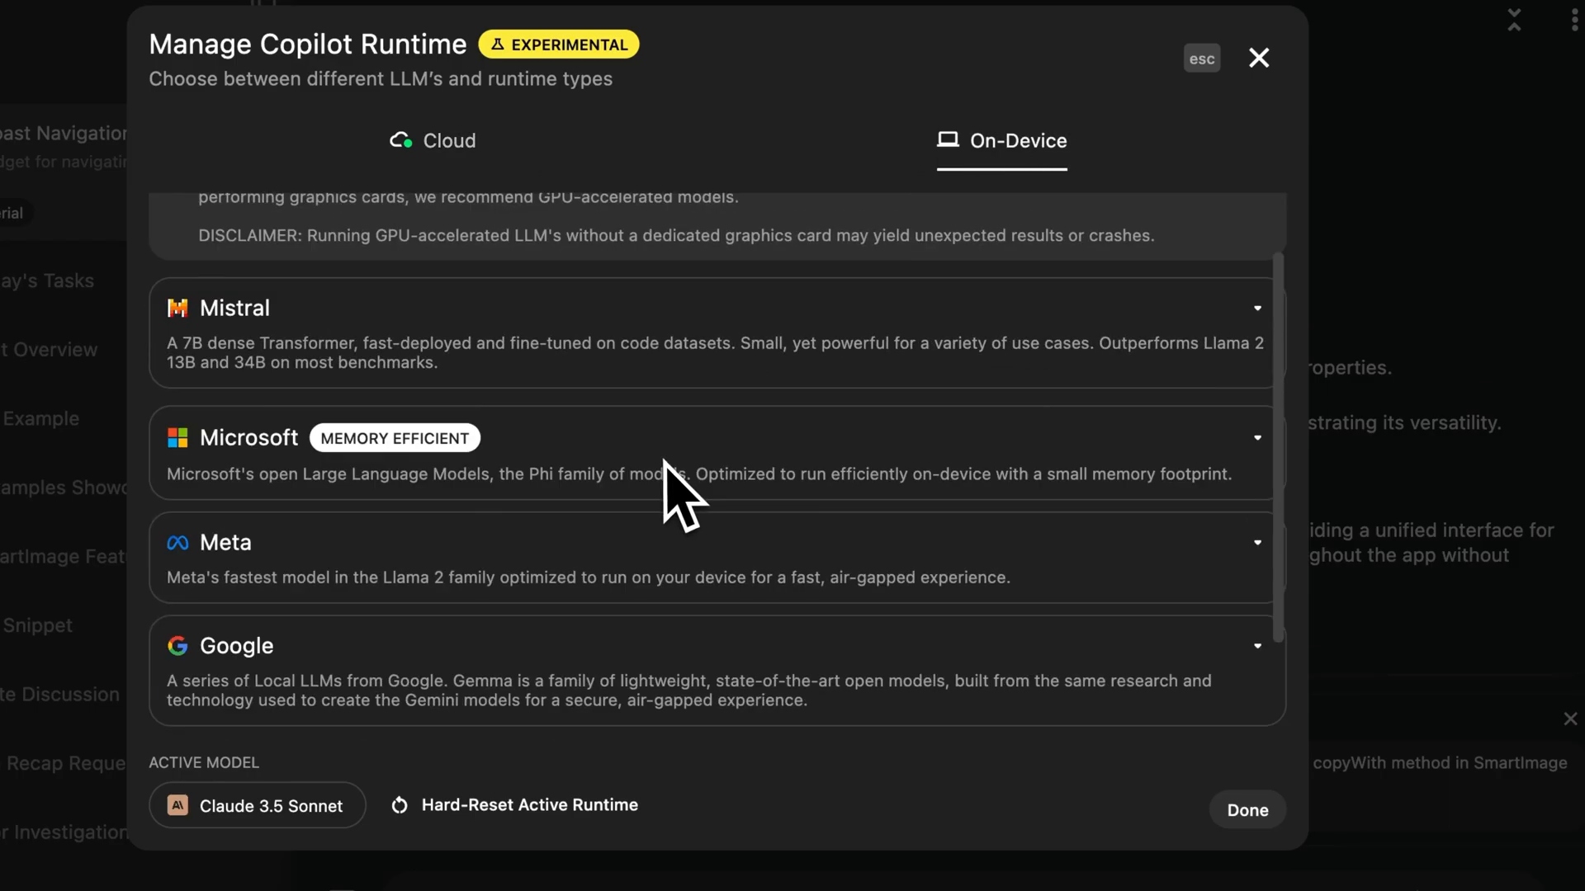